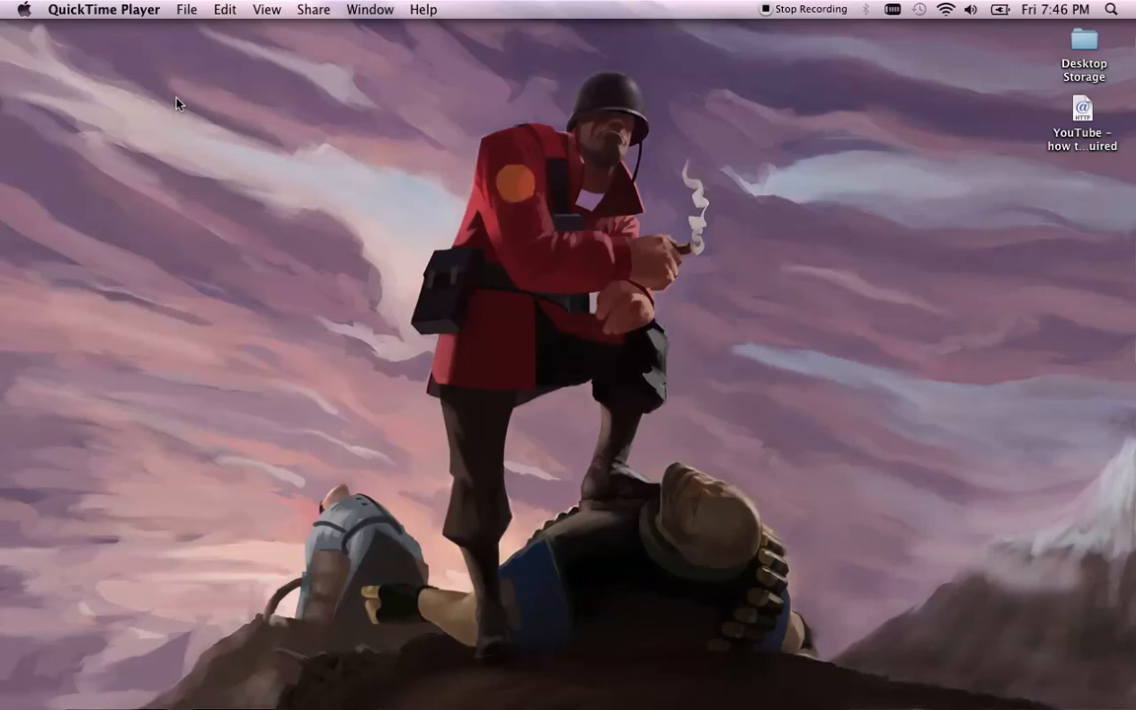
# Step: Switch from the tutorial video in the browser to the Terminal window
pyautogui.press('Cmd+Tab')
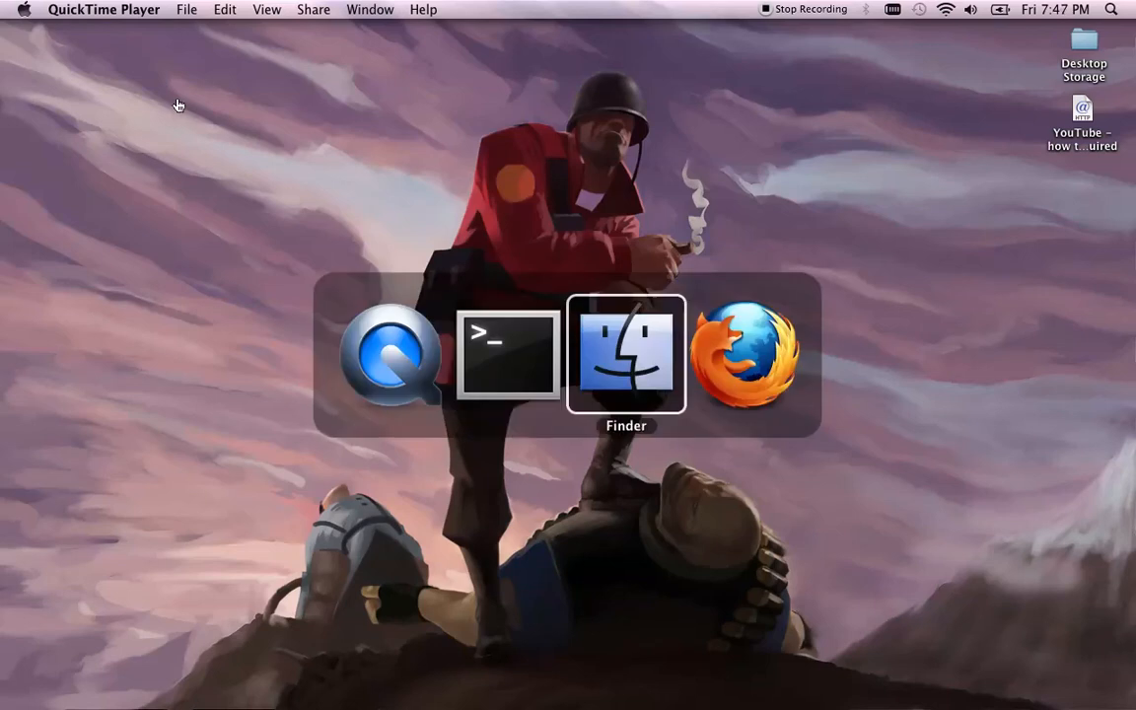
pyautogui.click(754, 355)
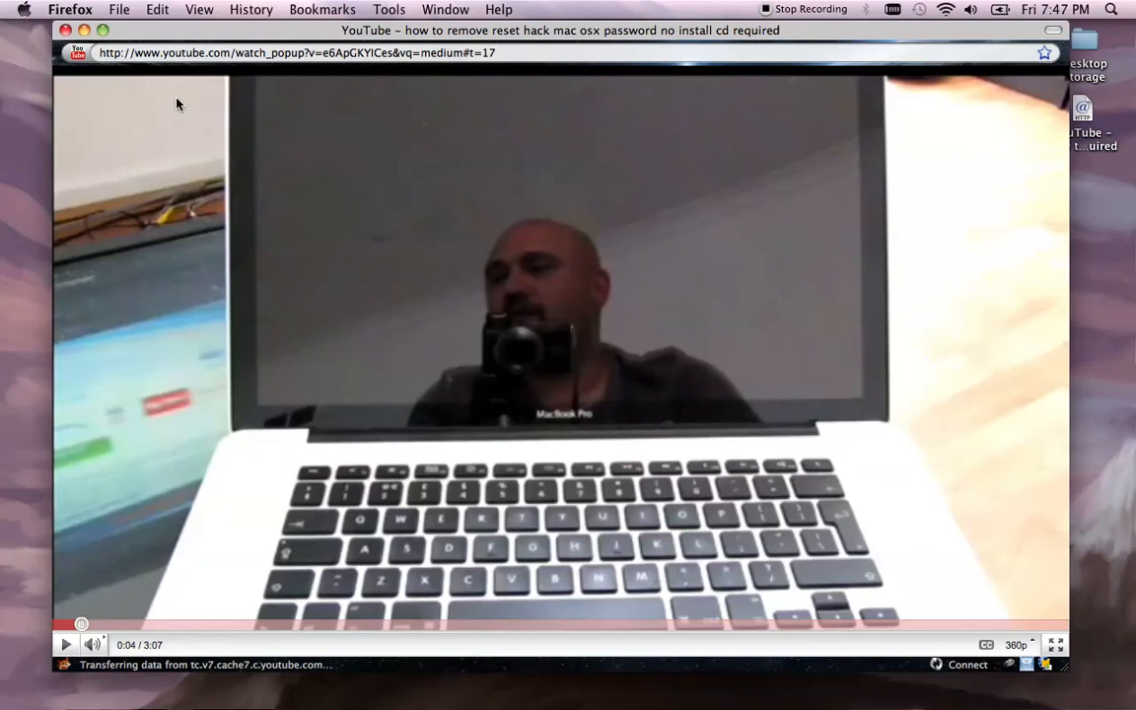
pyautogui.click(64, 646)
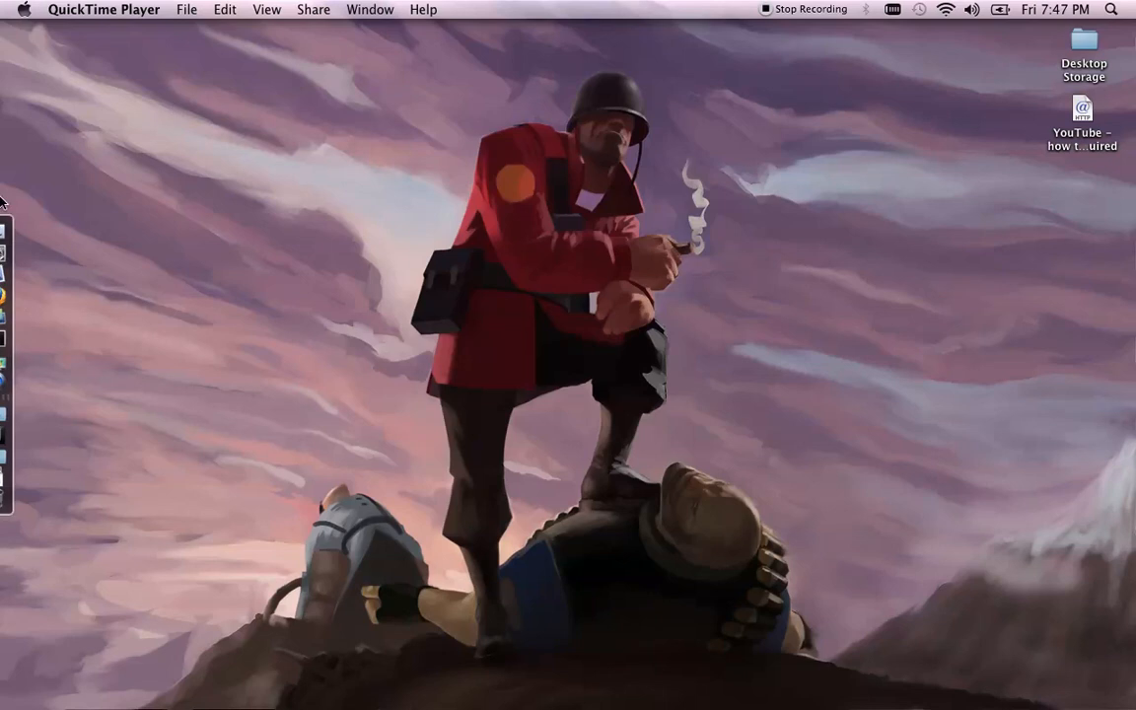
pyautogui.click(13, 338)
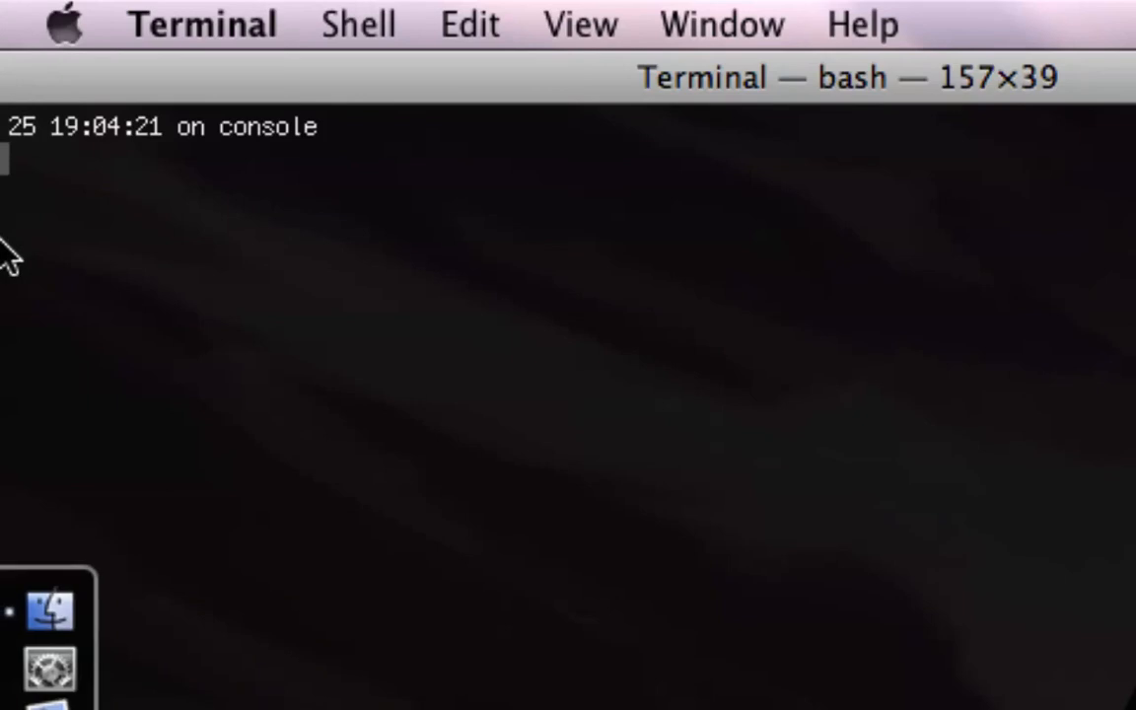
pyautogui.moveTo(230, 363)
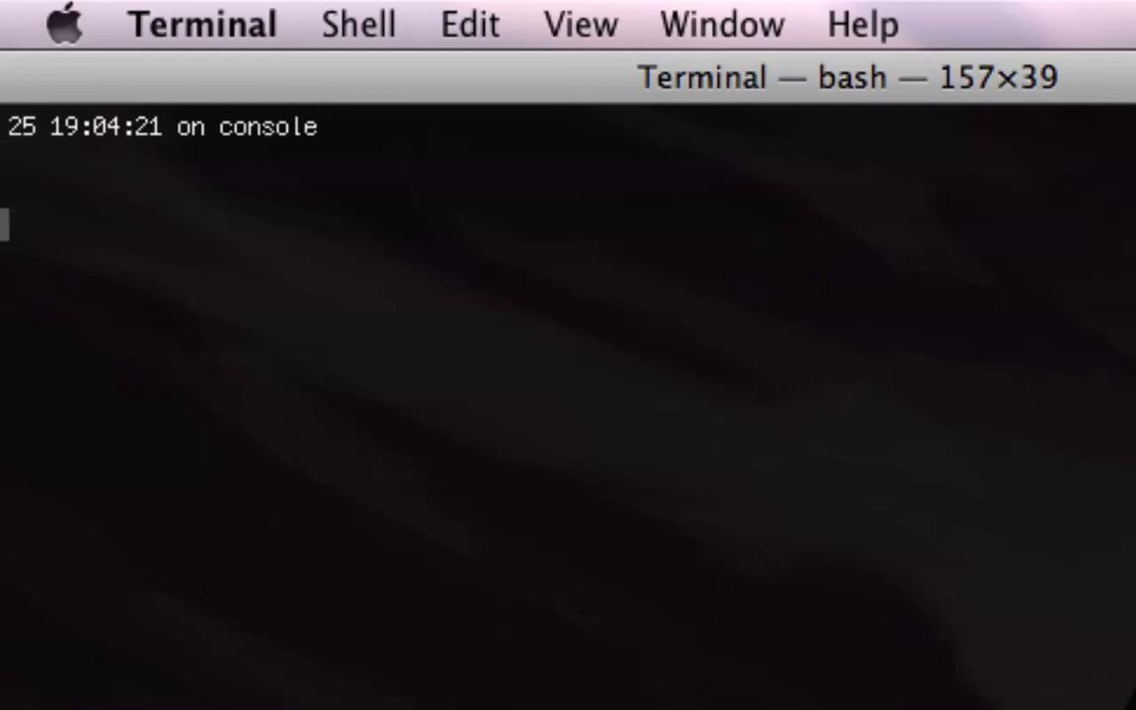
# Step: Draft 'dscl . / passwd /Users/imatotalidiot', then erase the whole command line
pyautogui.write('dscl')
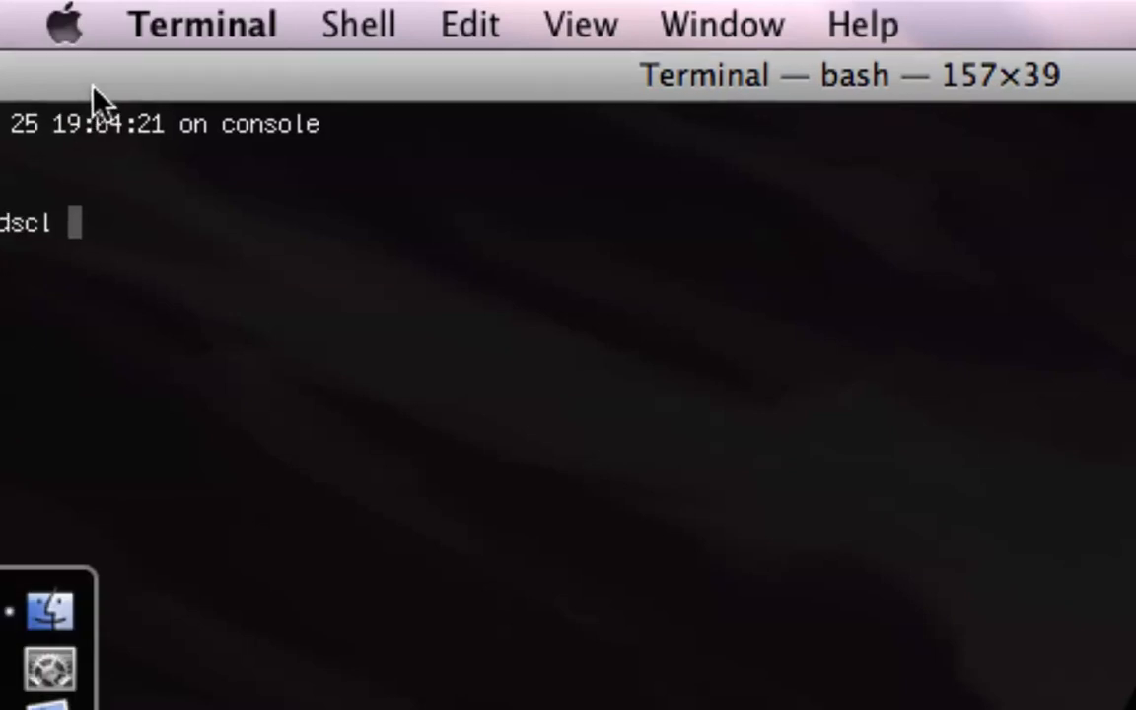
pyautogui.write('.')
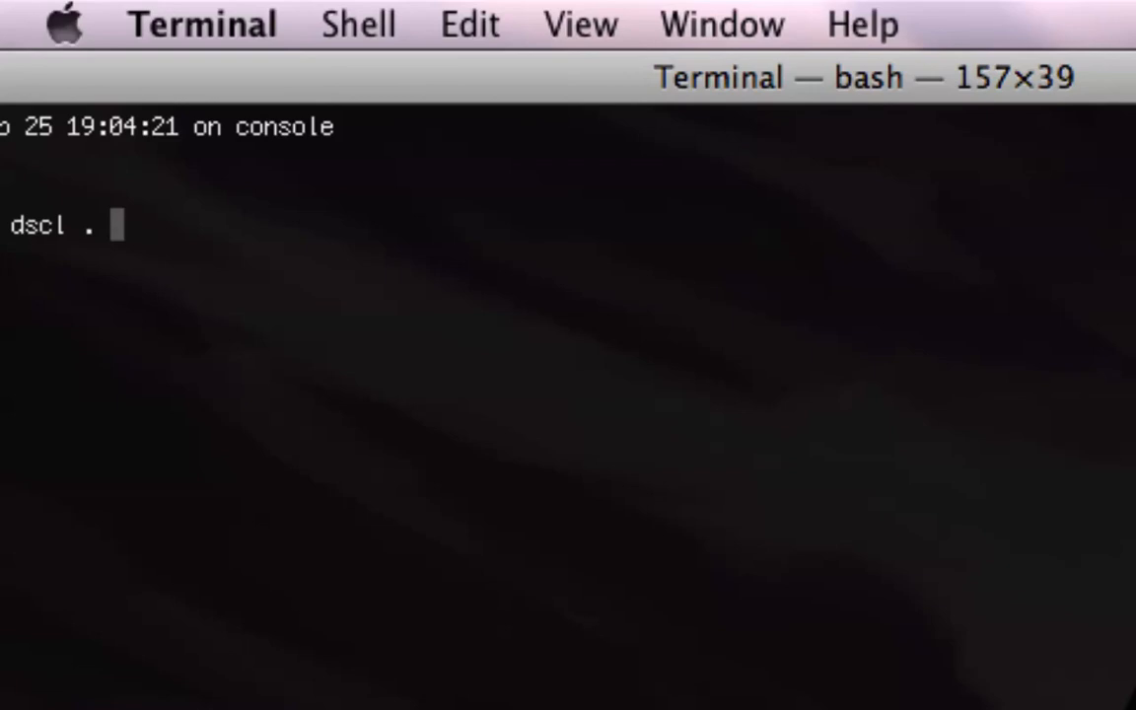
pyautogui.write('/')
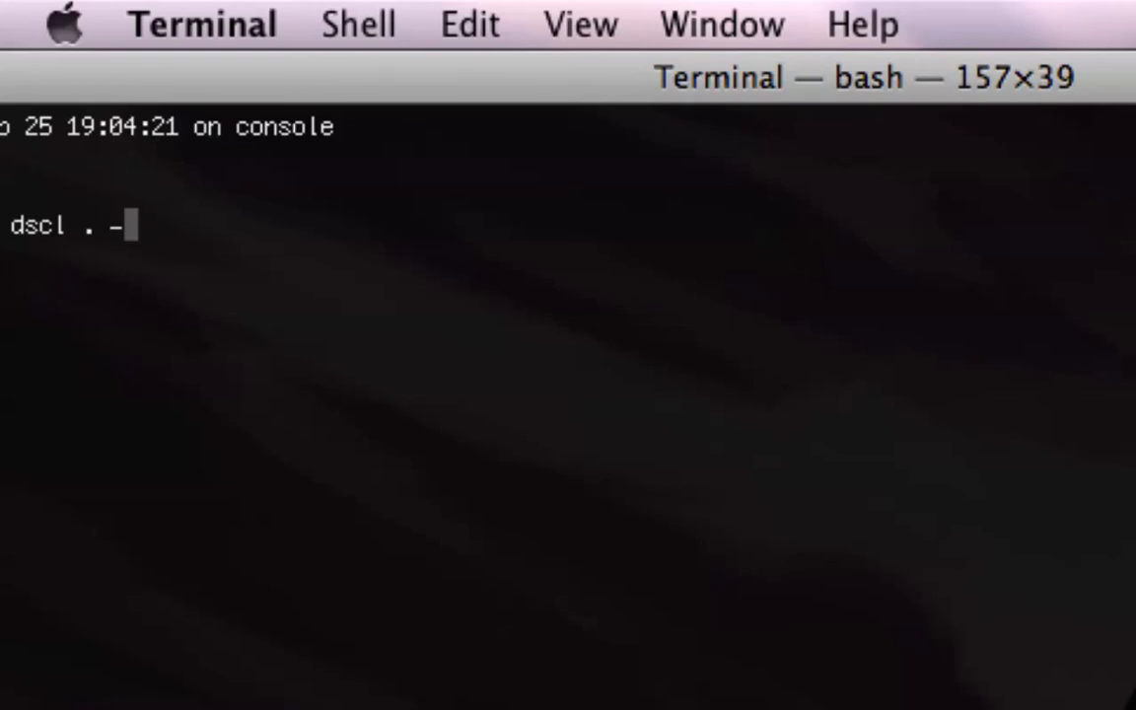
pyautogui.write('passwd')
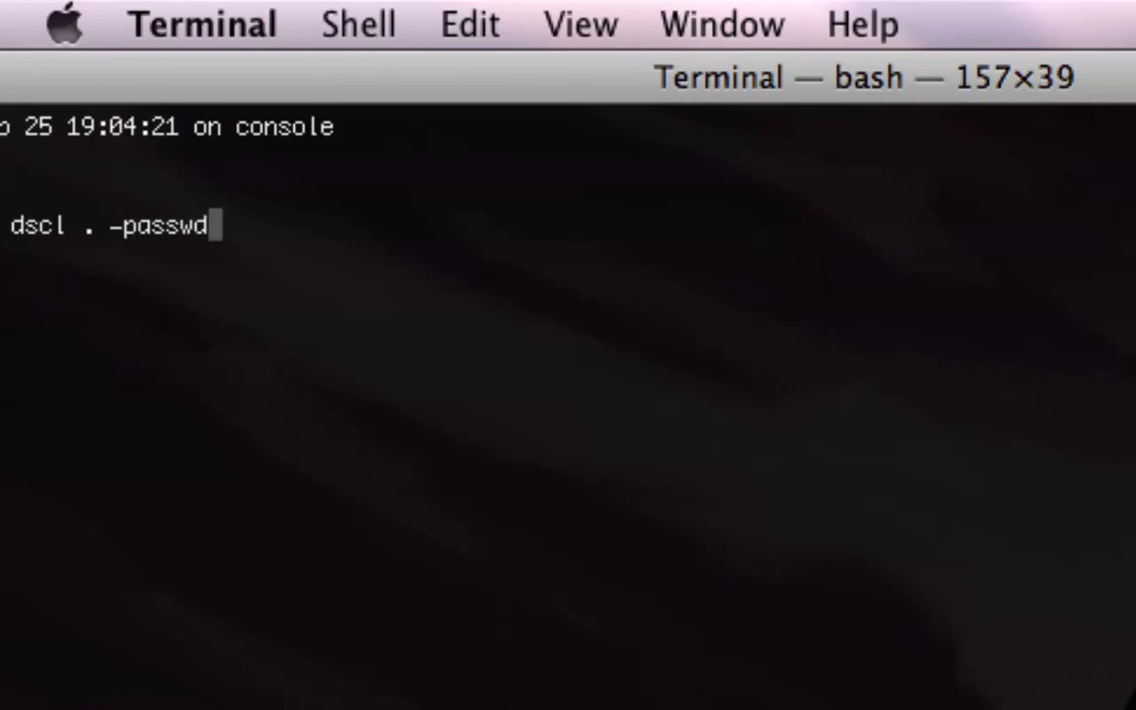
pyautogui.write('/Users/')
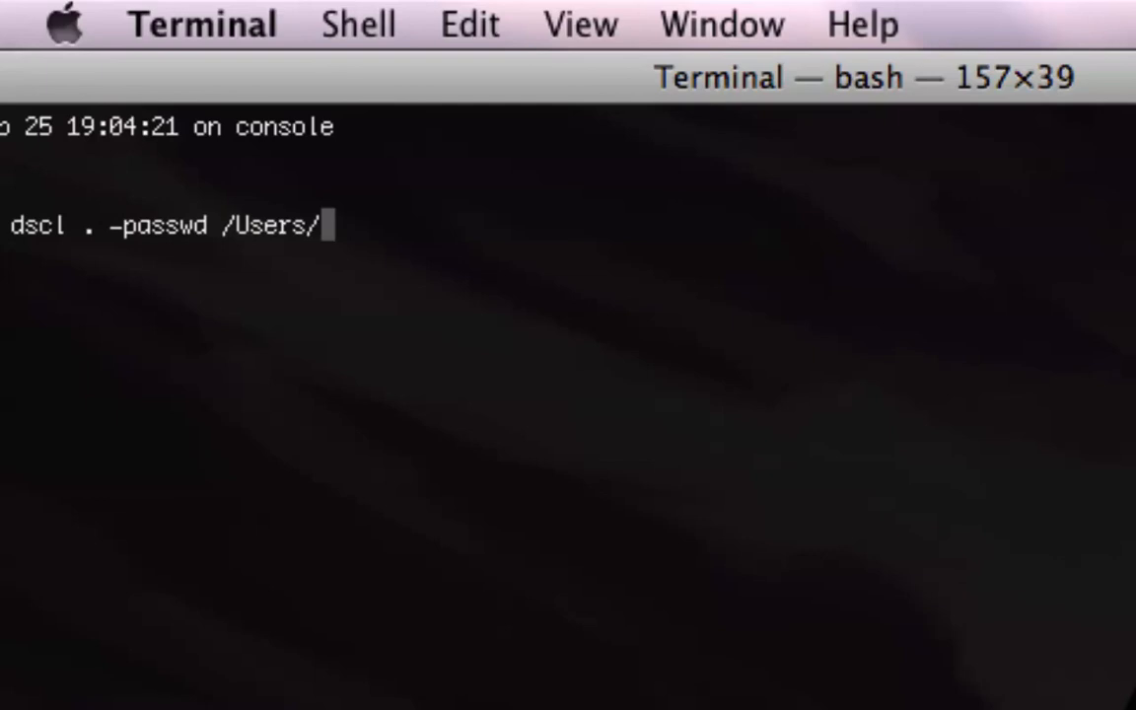
pyautogui.write('im')
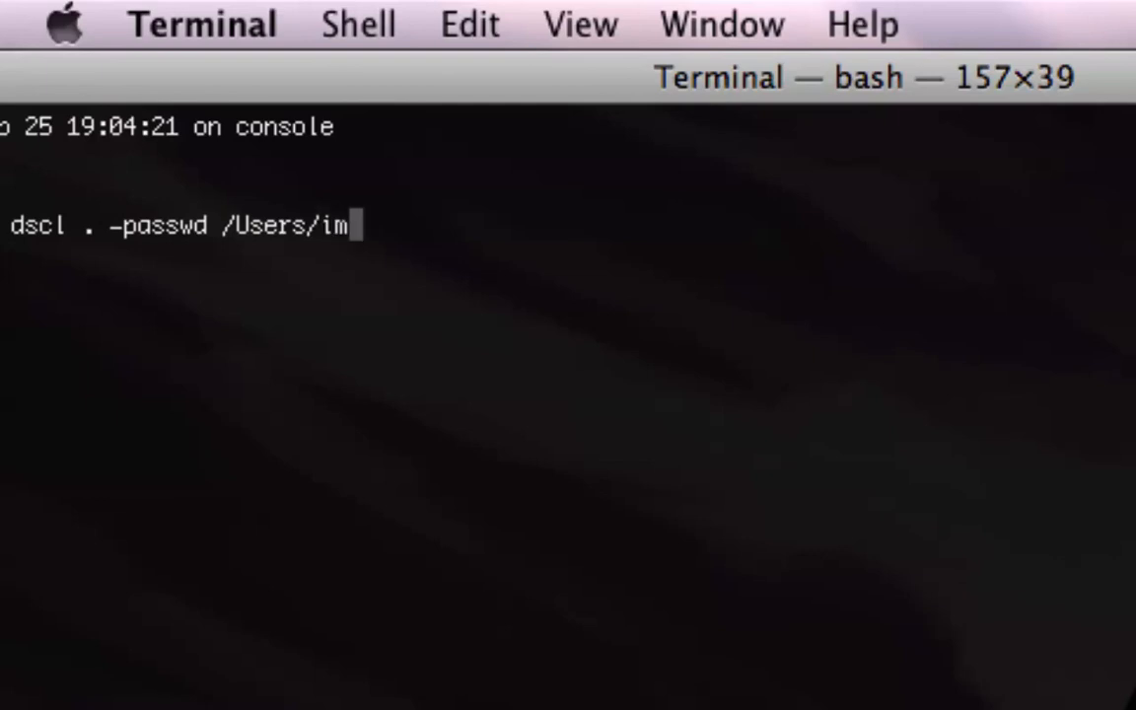
pyautogui.write('atotali')
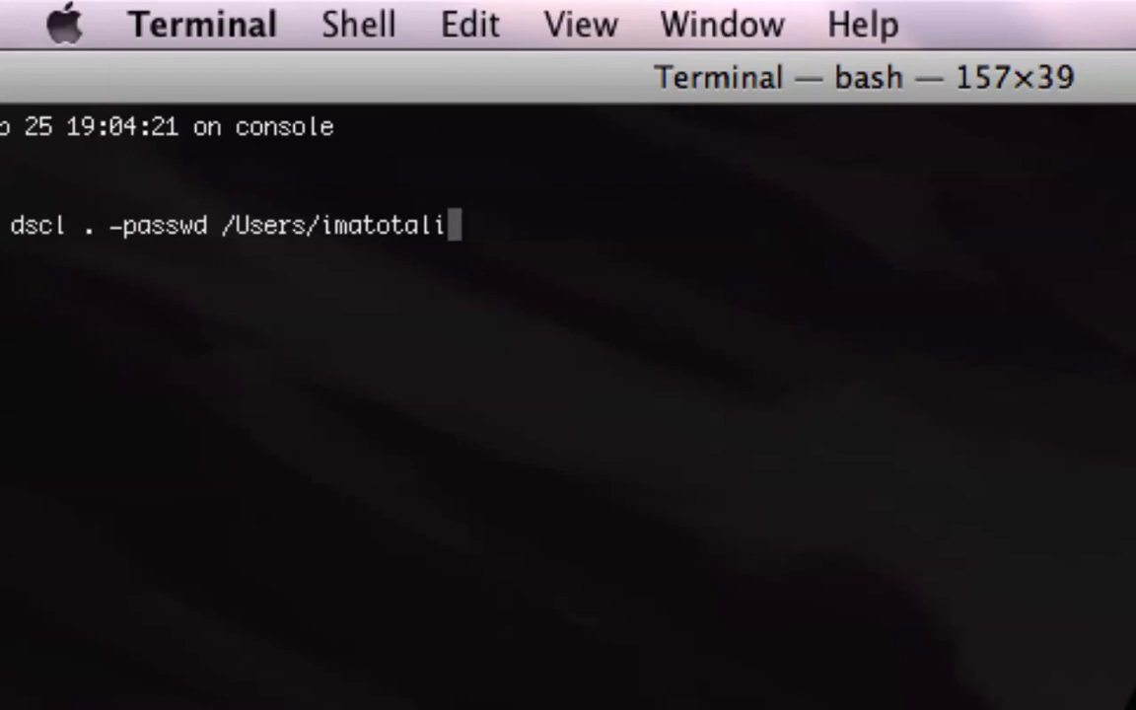
pyautogui.write('diot')
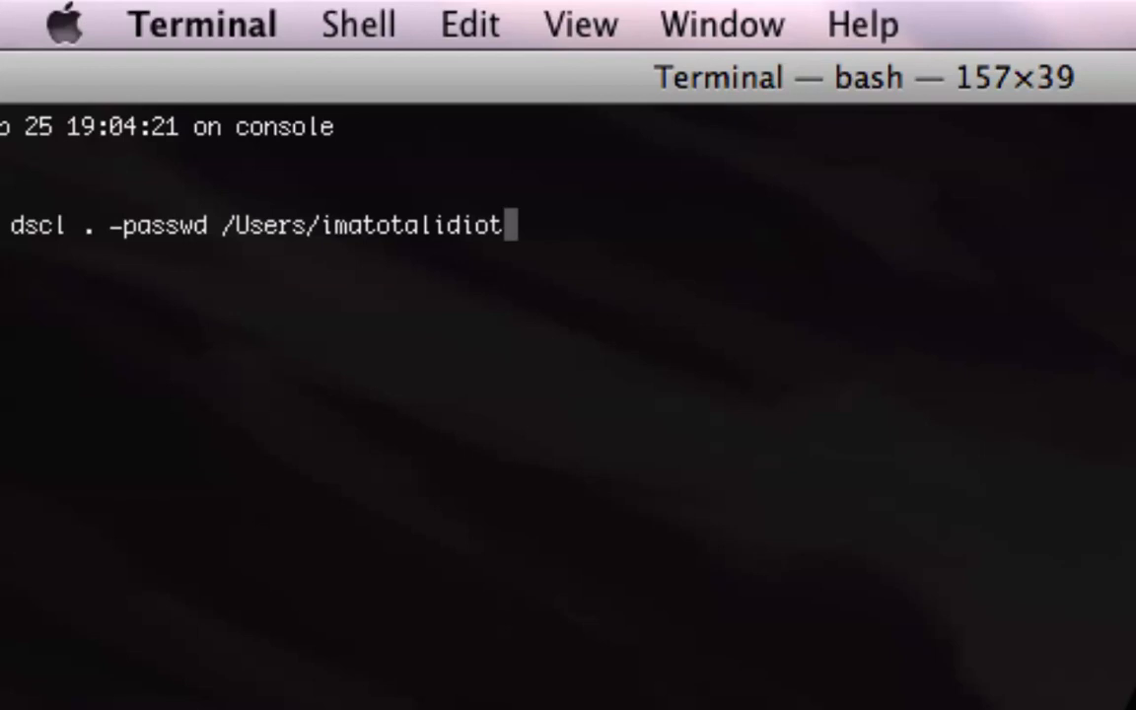
pyautogui.press('Backspace')
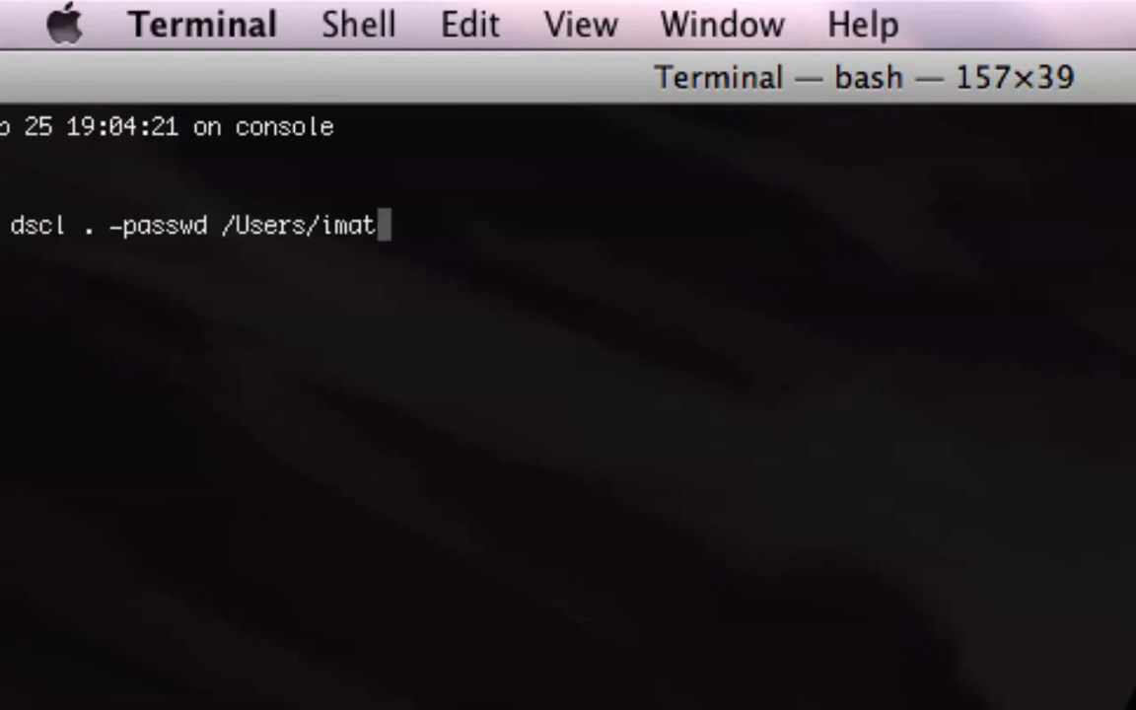
pyautogui.press('Backspace')
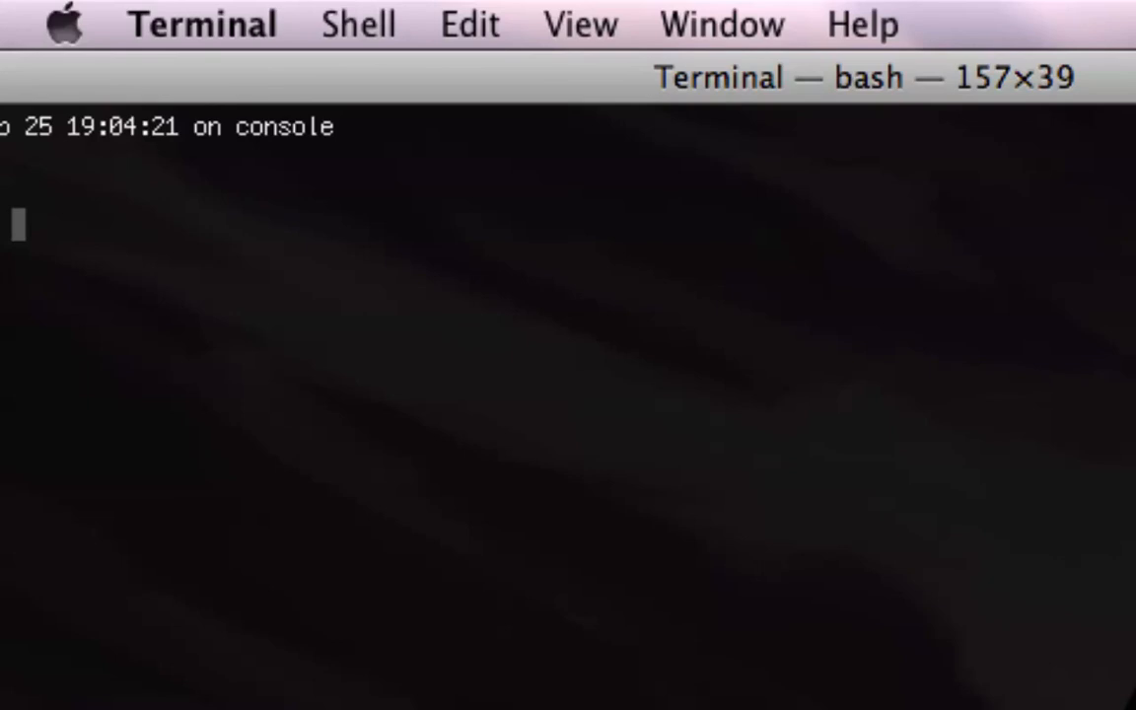
# Step: Enter launchctl load for /System/Library/LaunchDaemons/com.apple.DirectoryServicesLocal.plist, correcting a file-name typo
pyautogui.write('launch')
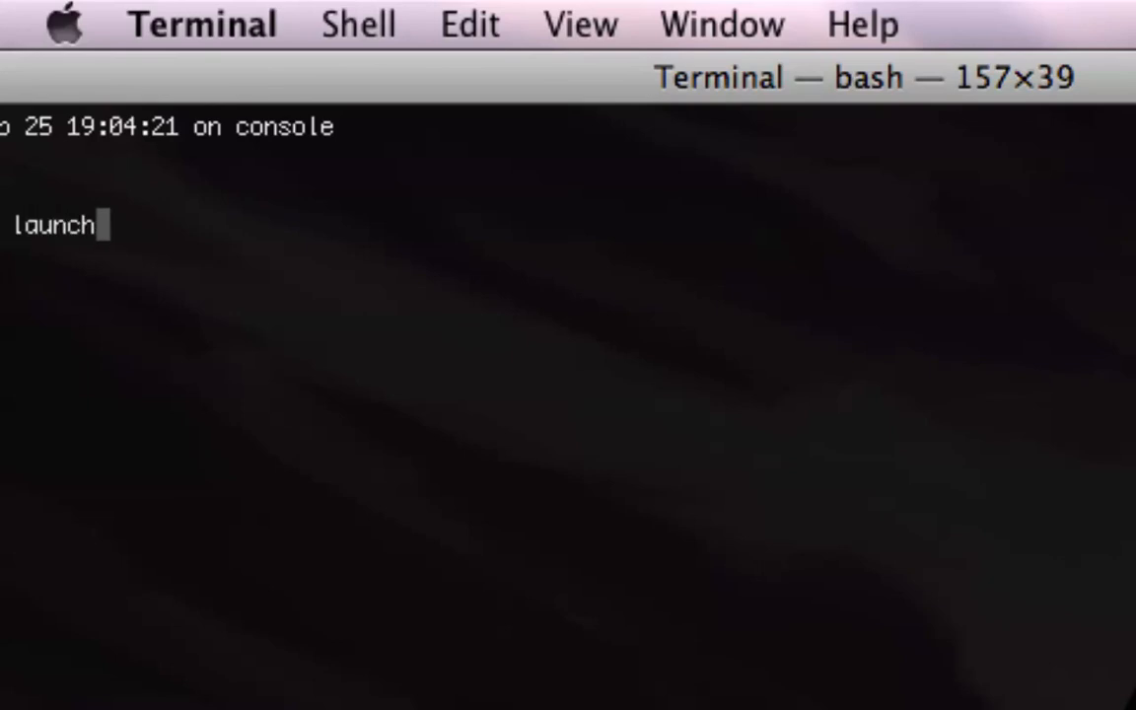
pyautogui.write('ctl load')
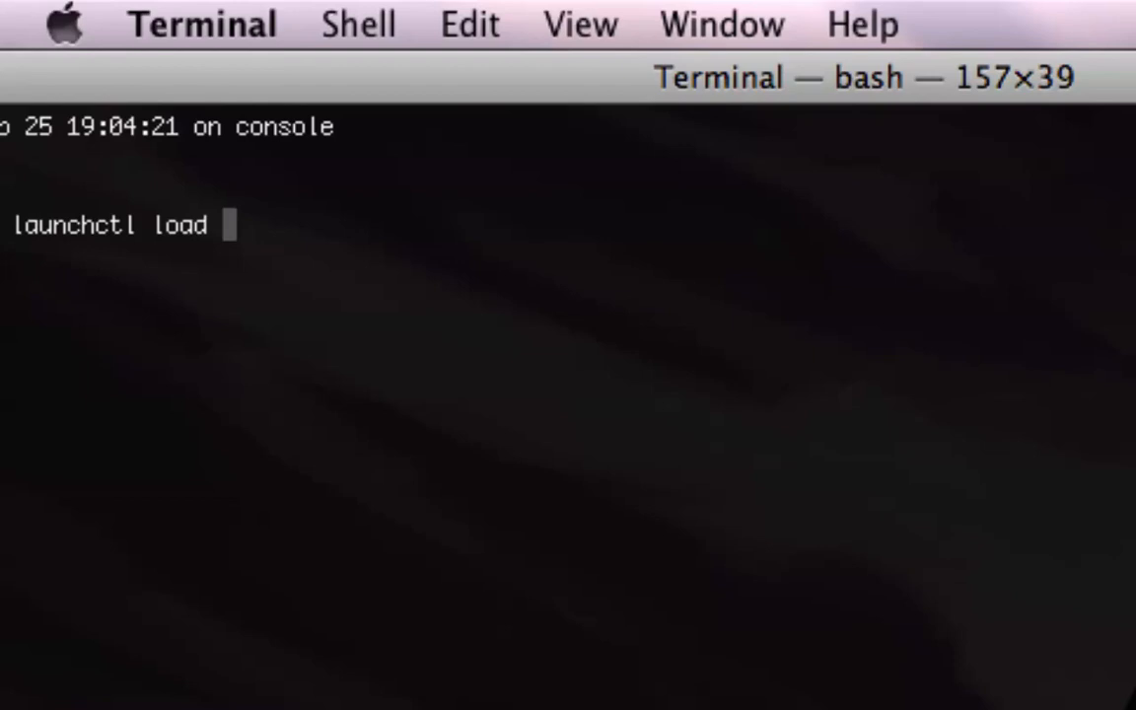
pyautogui.write('/')
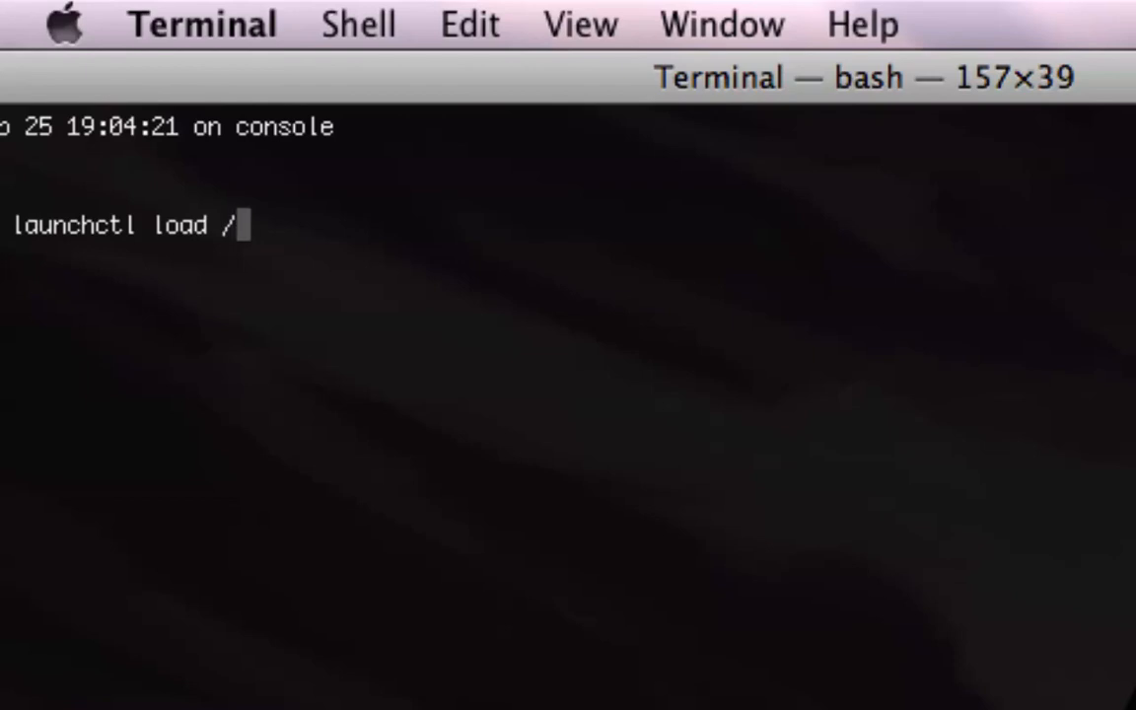
pyautogui.write('System/Library/')
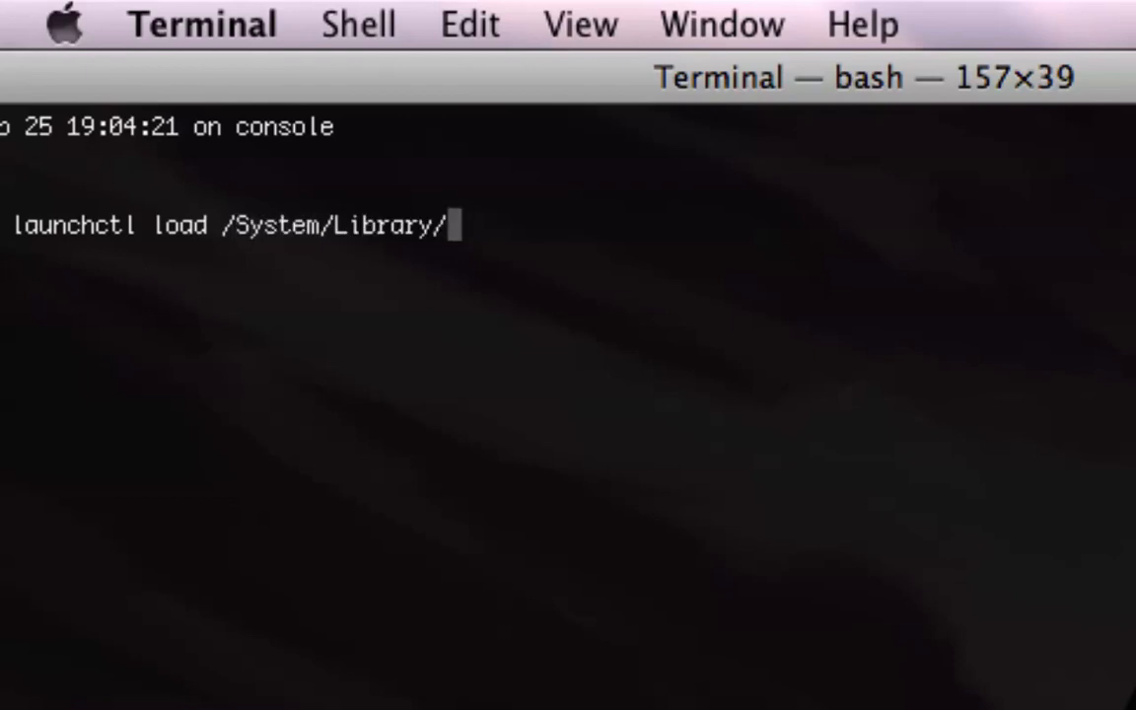
pyautogui.write('Launch')
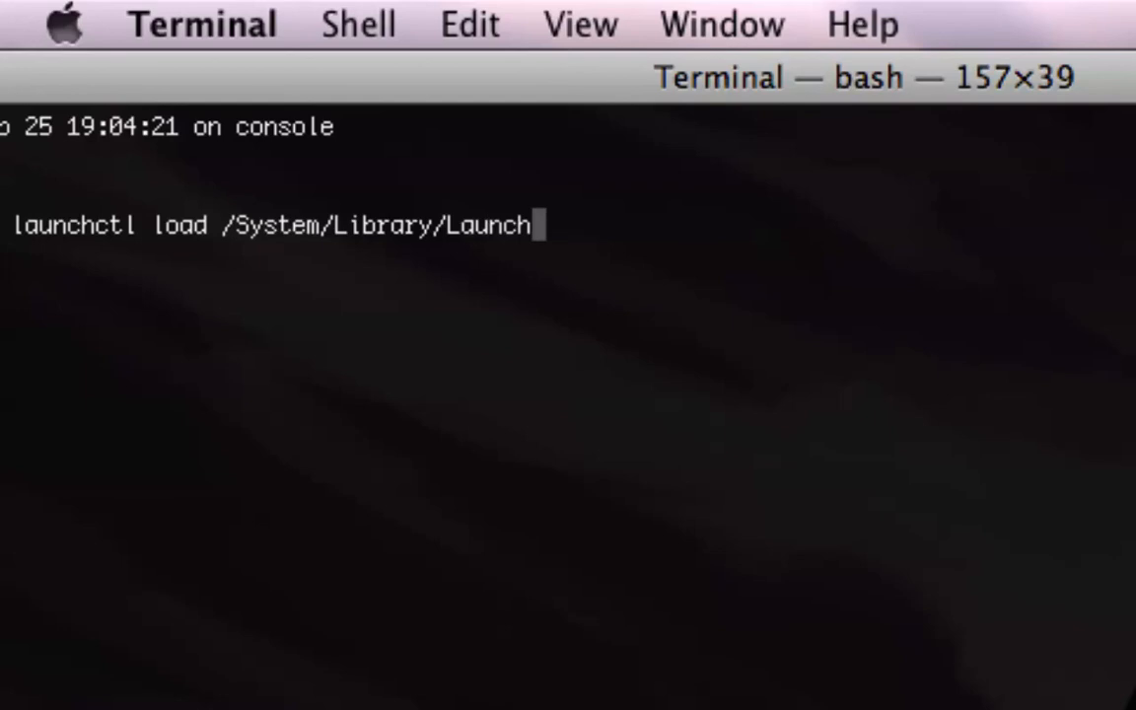
pyautogui.write('Daemons/')
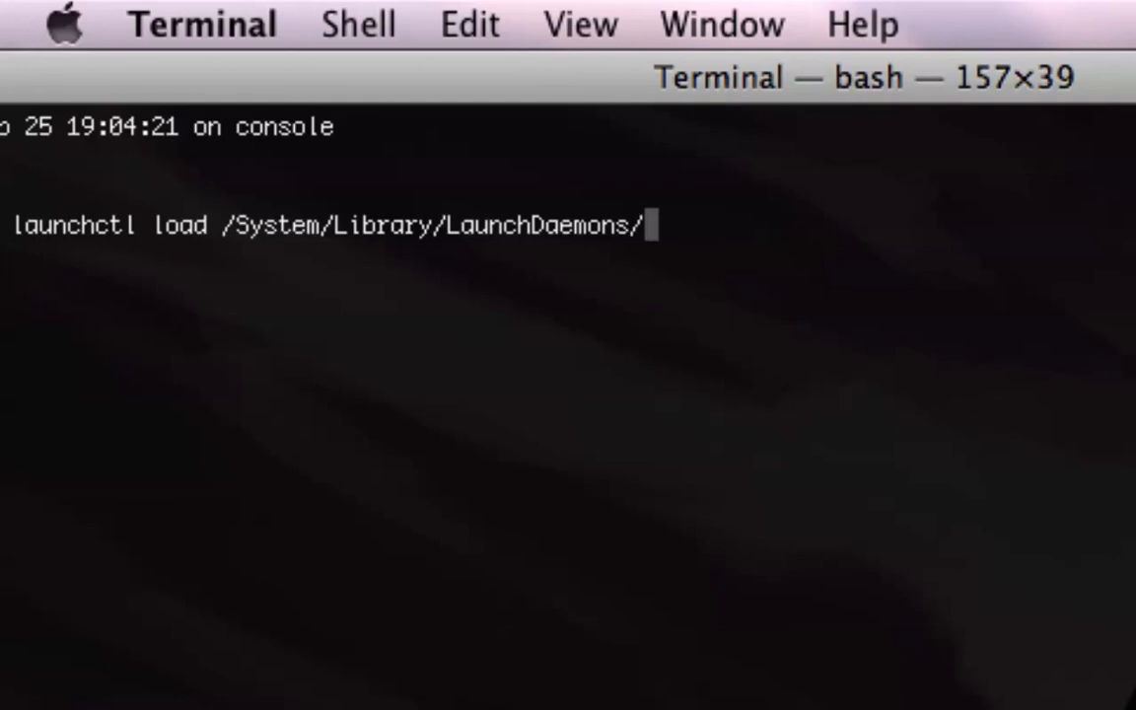
pyautogui.write('com.apple')
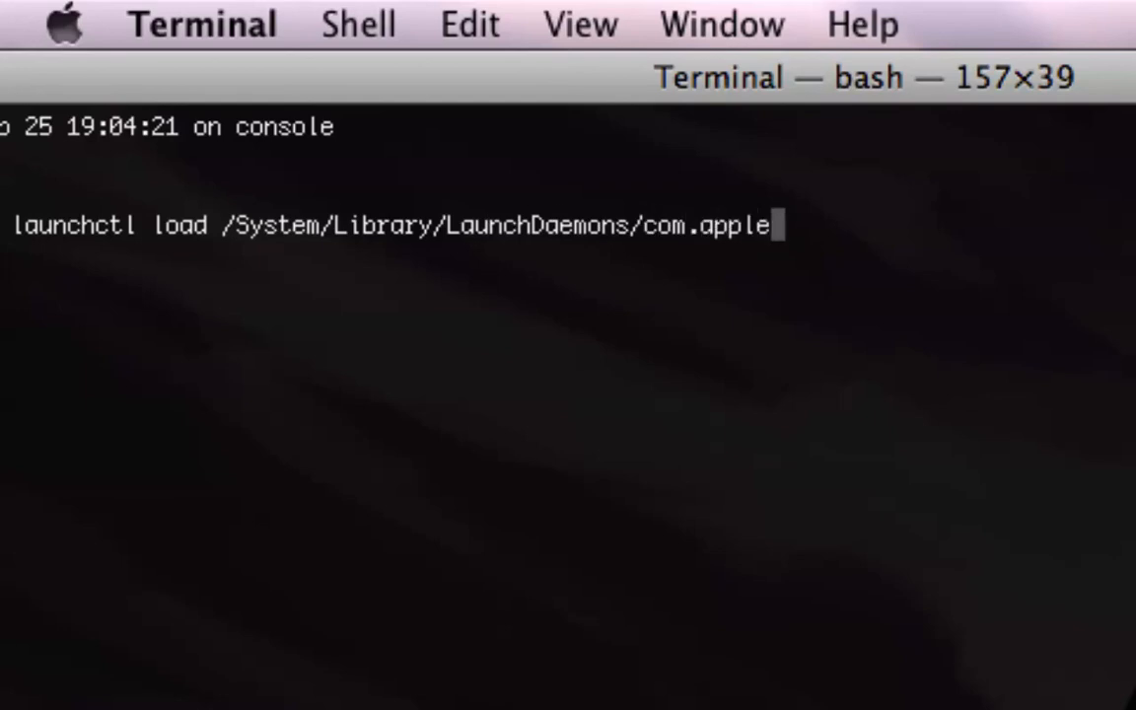
pyautogui.write('.DirectoryServicesL.plist')
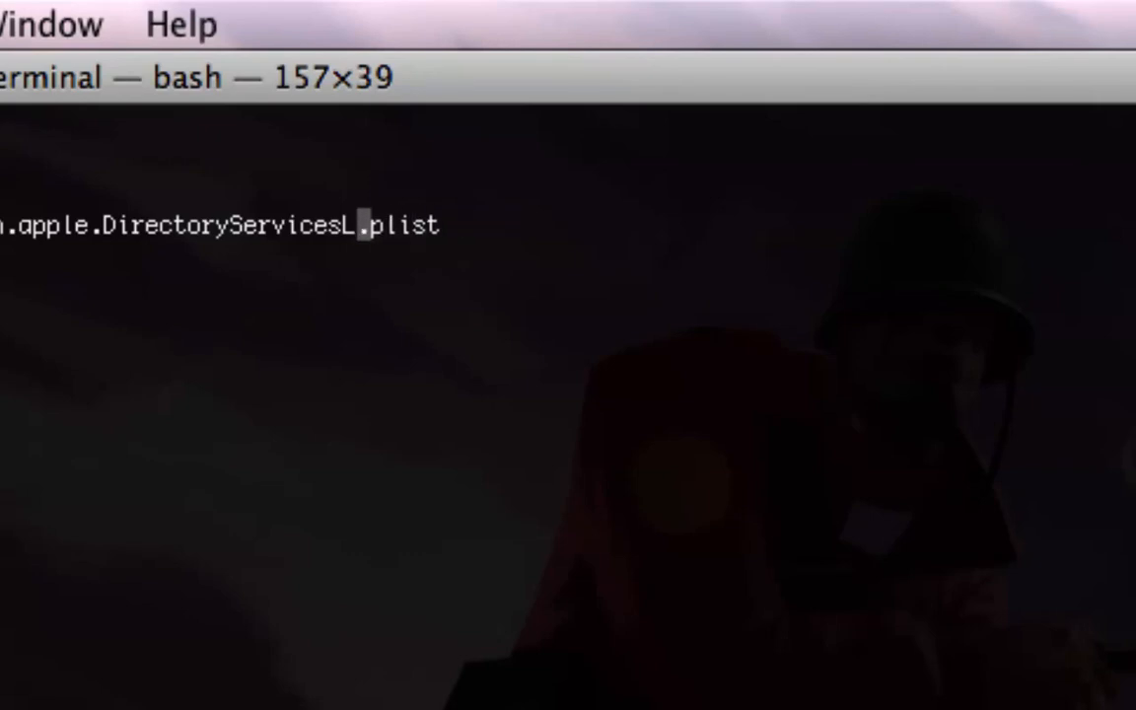
pyautogui.press('Backspace')
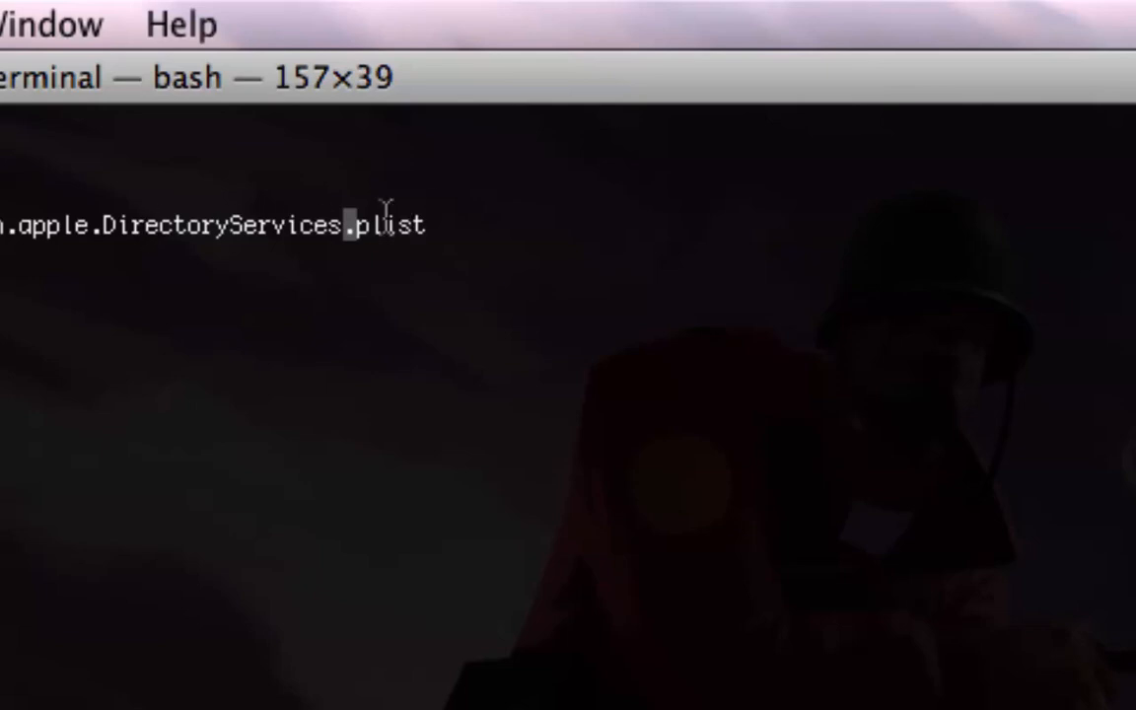
pyautogui.write('Local')
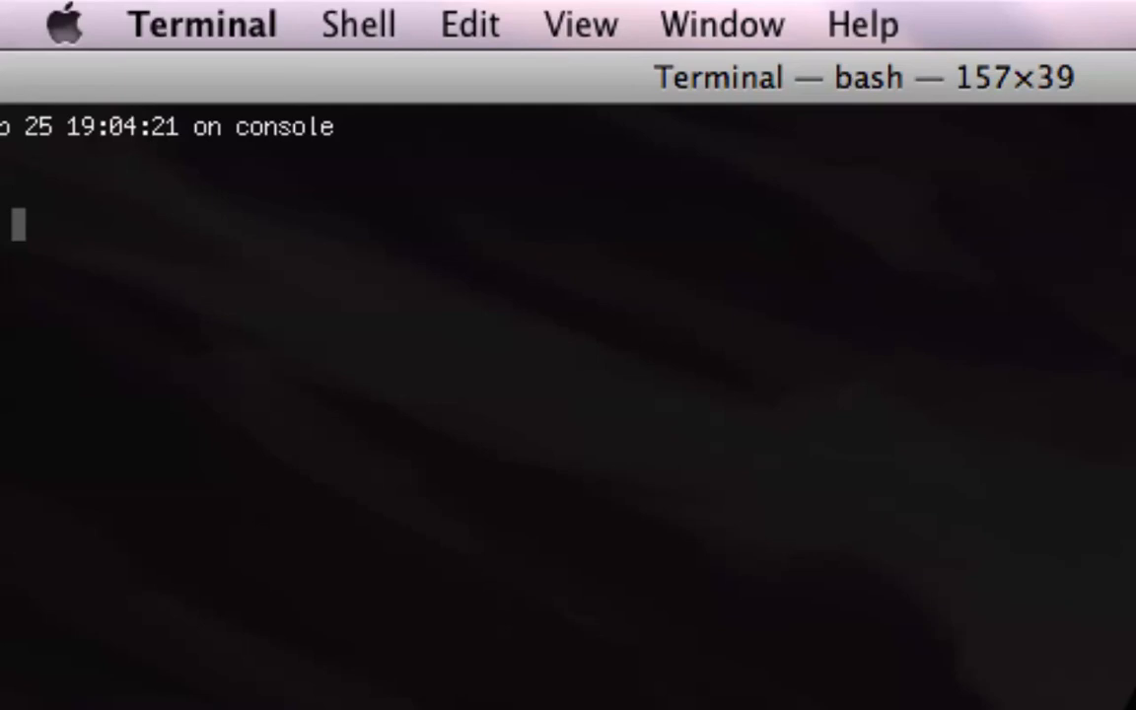
# Step: Enter 'dscl . -passwd /Users/whydoiputupyoutubevideos', then bring the Finder desktop forward
pyautogui.write('dscl . -pass')
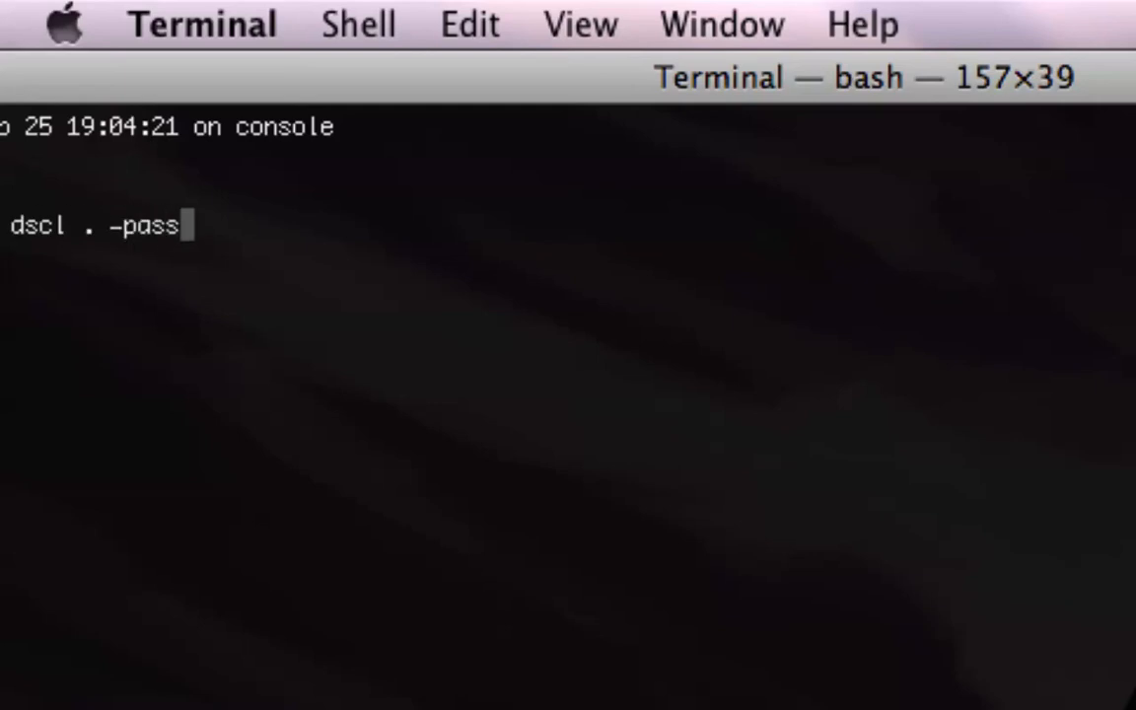
pyautogui.write('wd /Users/')
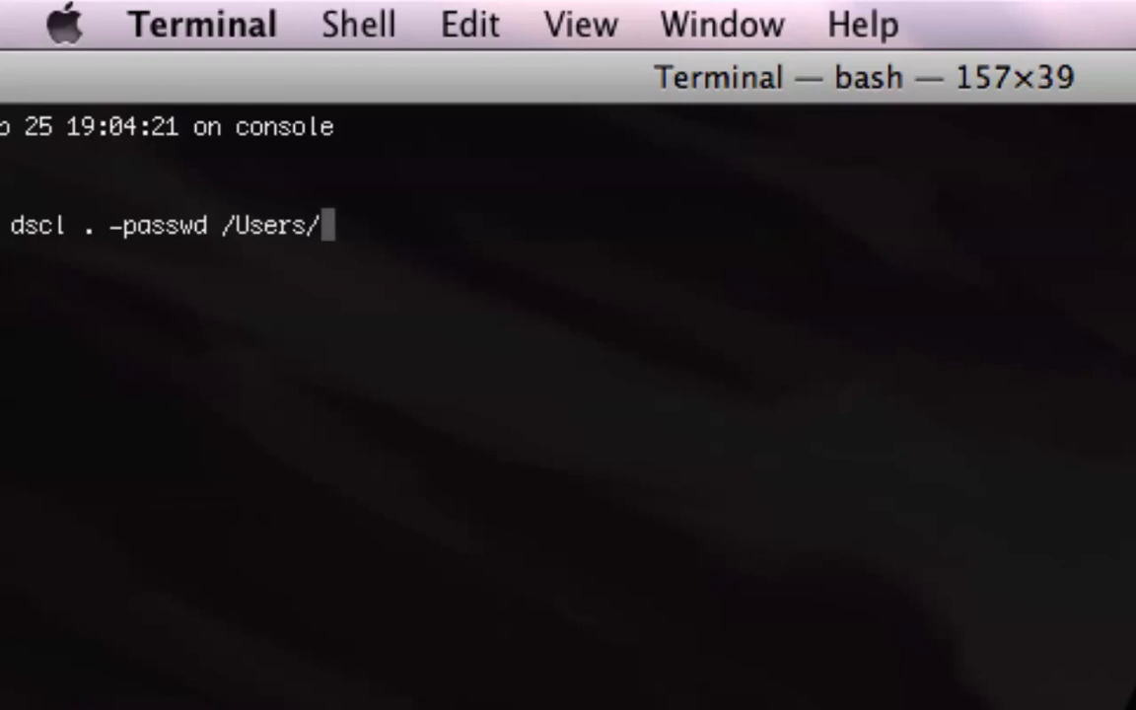
pyautogui.write('whydo')
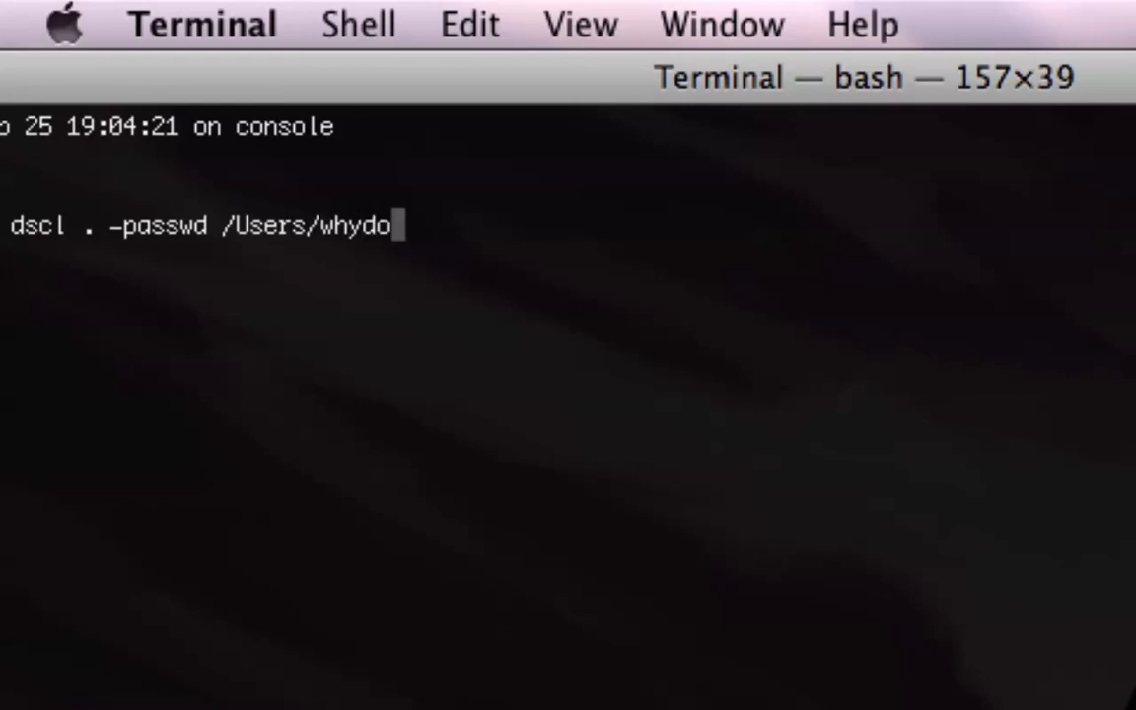
pyautogui.write('iputup')
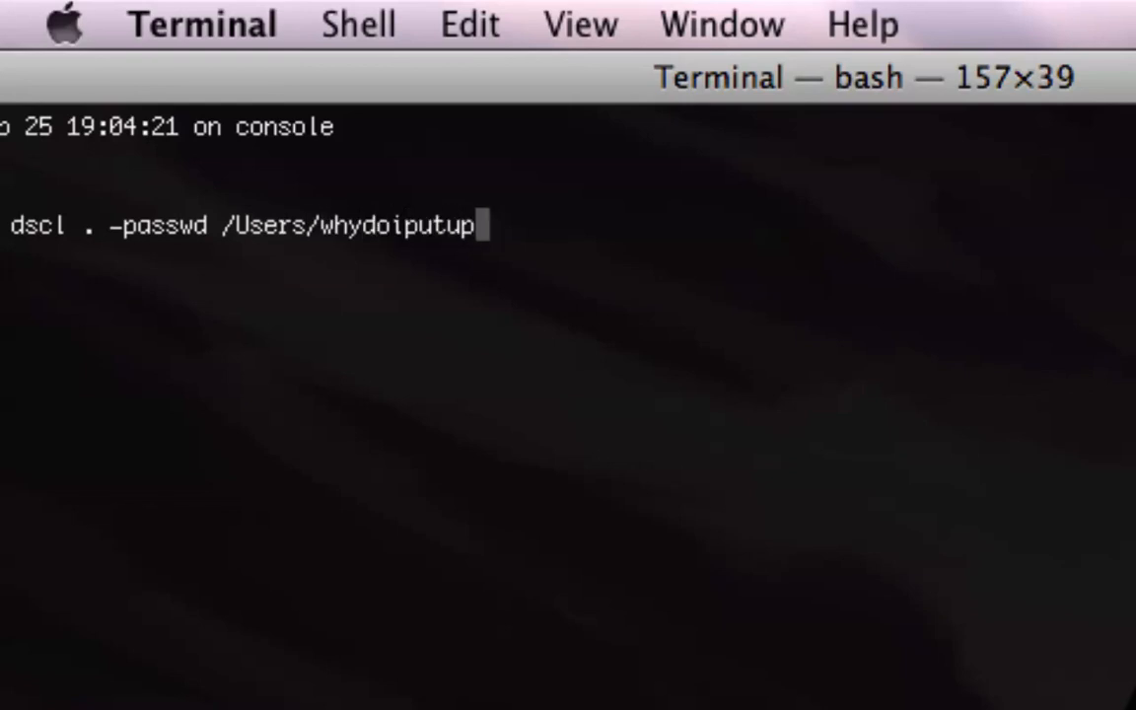
pyautogui.write('youtubev')
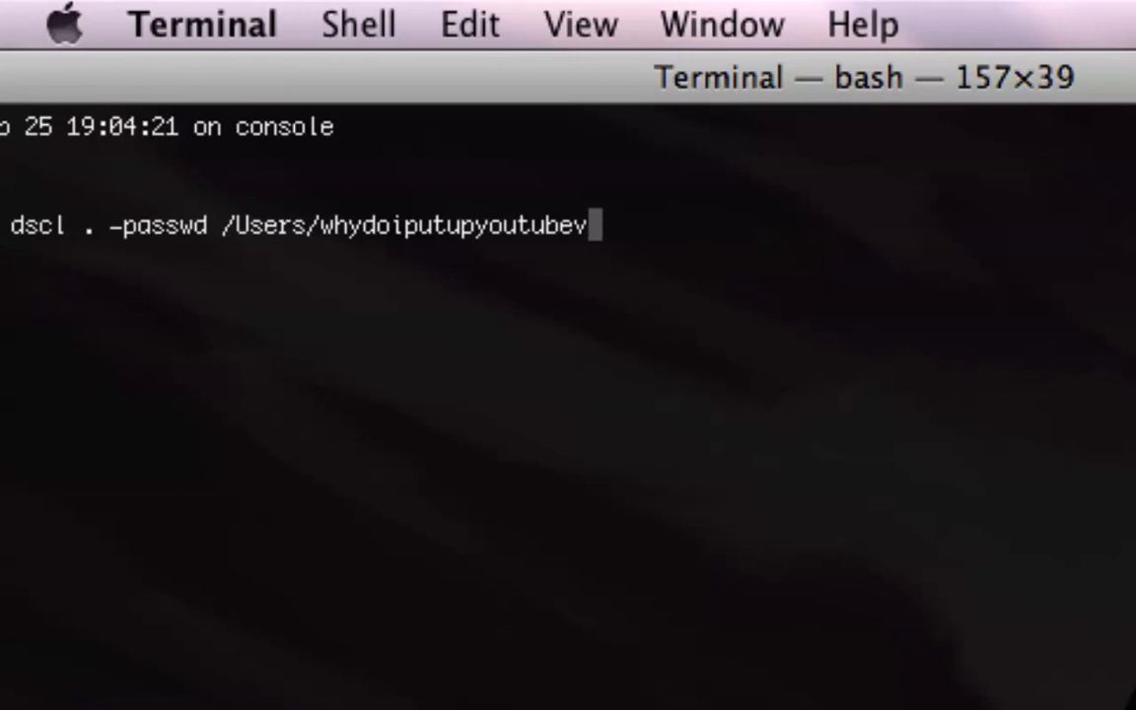
pyautogui.write('ideos')
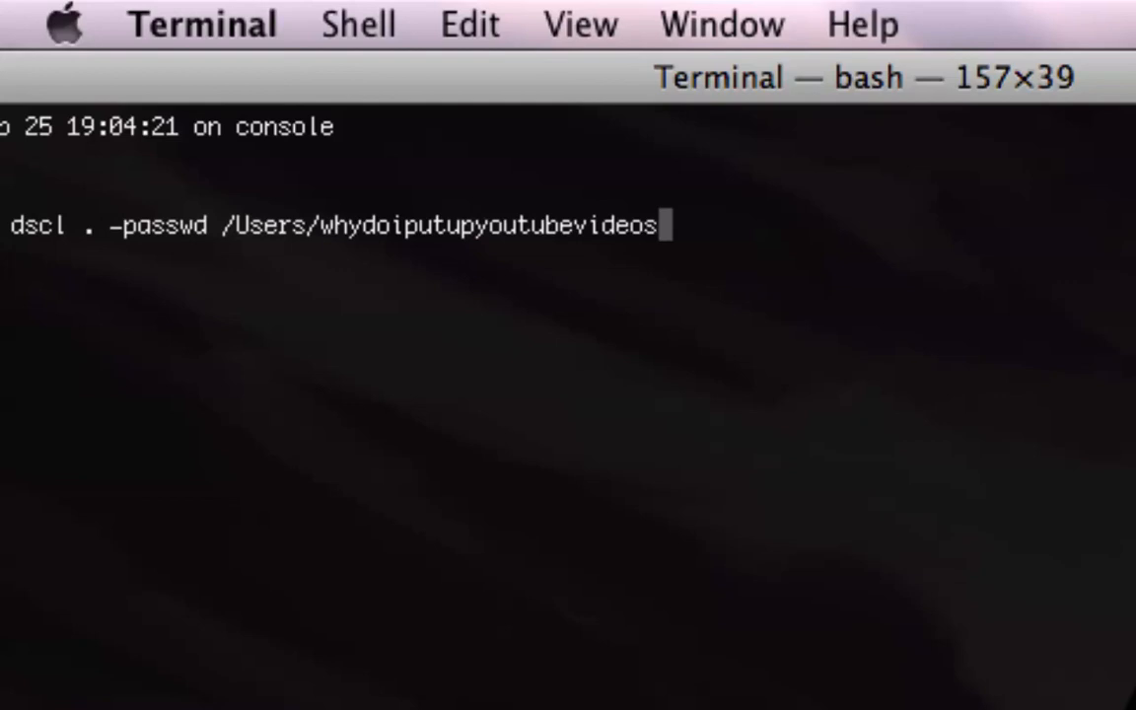
pyautogui.press('Backspace')
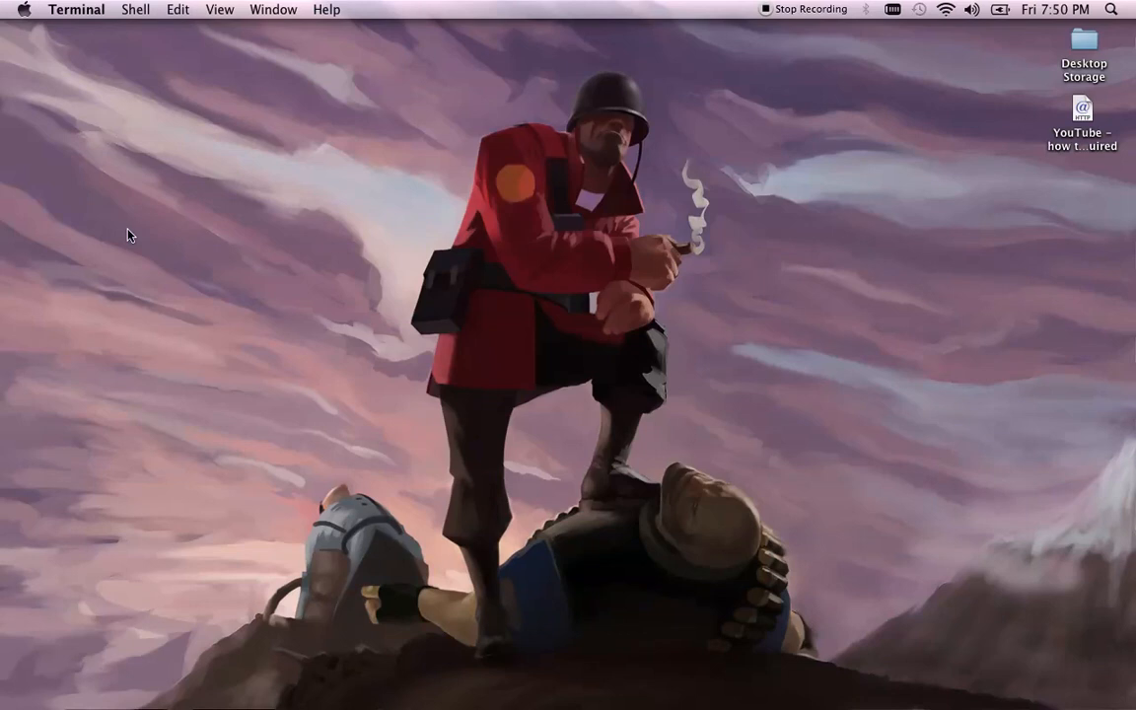
pyautogui.click(286, 235)
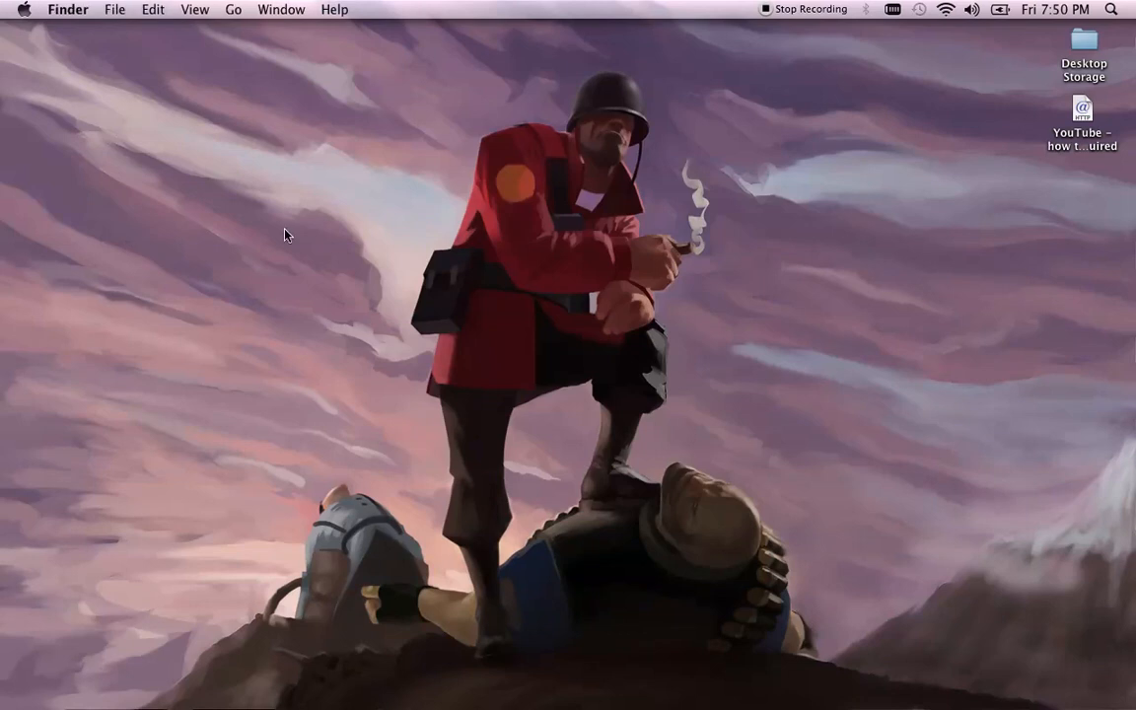